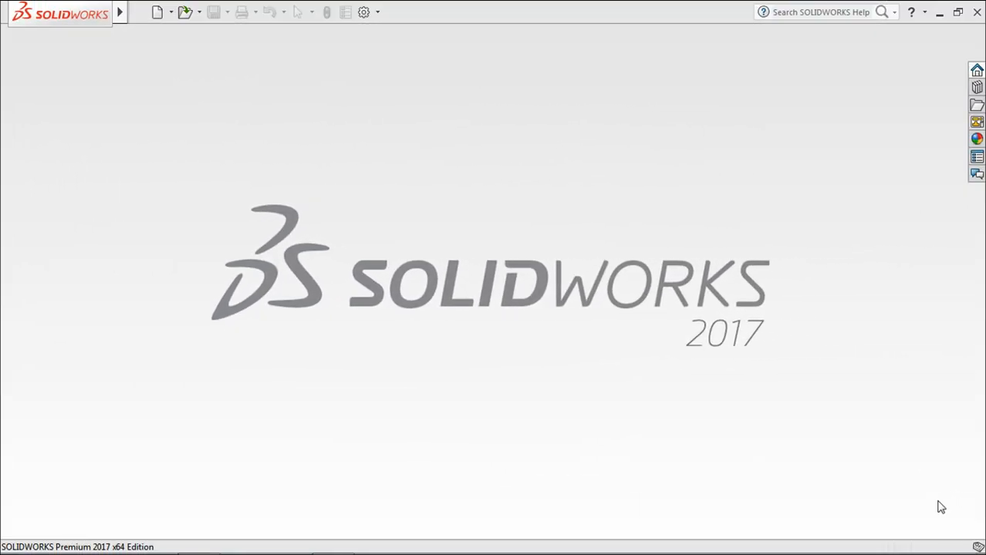
mouse_move(503, 300)
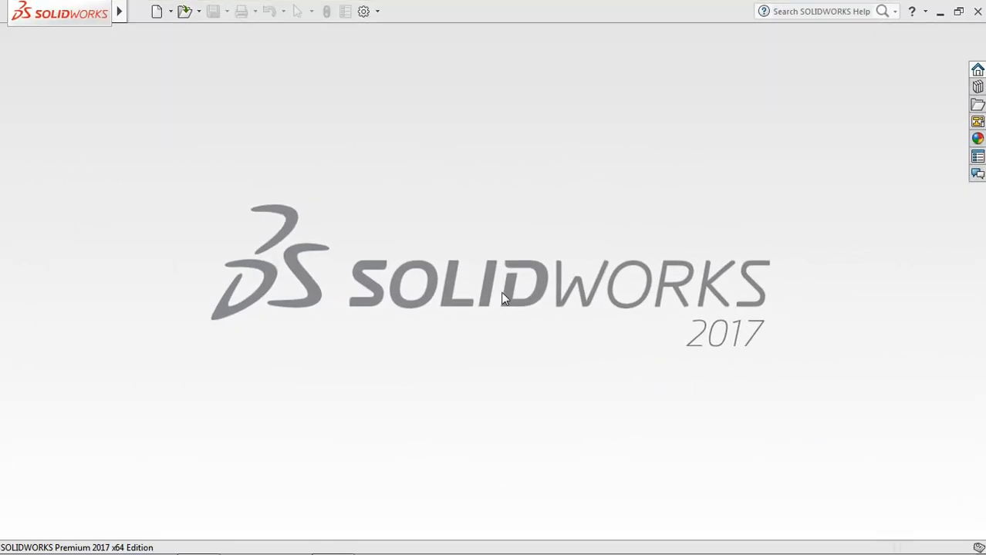
Step: Create a new Part document, Part1, from the New SOLIDWORKS Document dialog
left_click(171, 11)
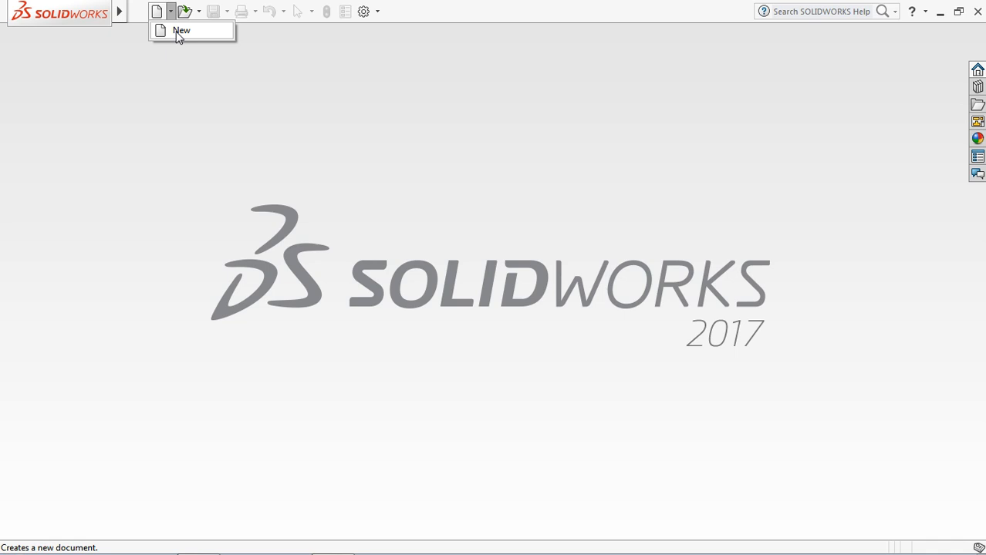
left_click(180, 31)
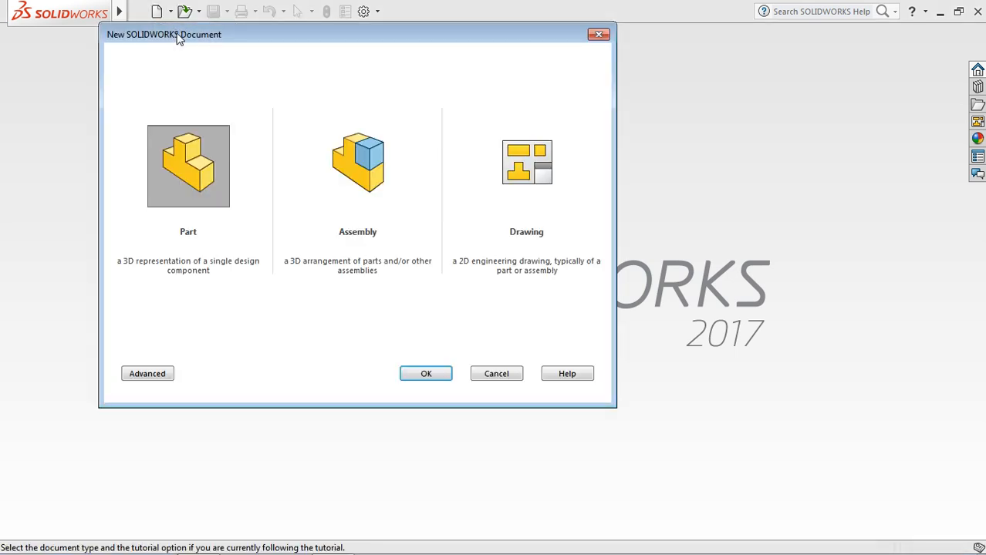
mouse_move(437, 381)
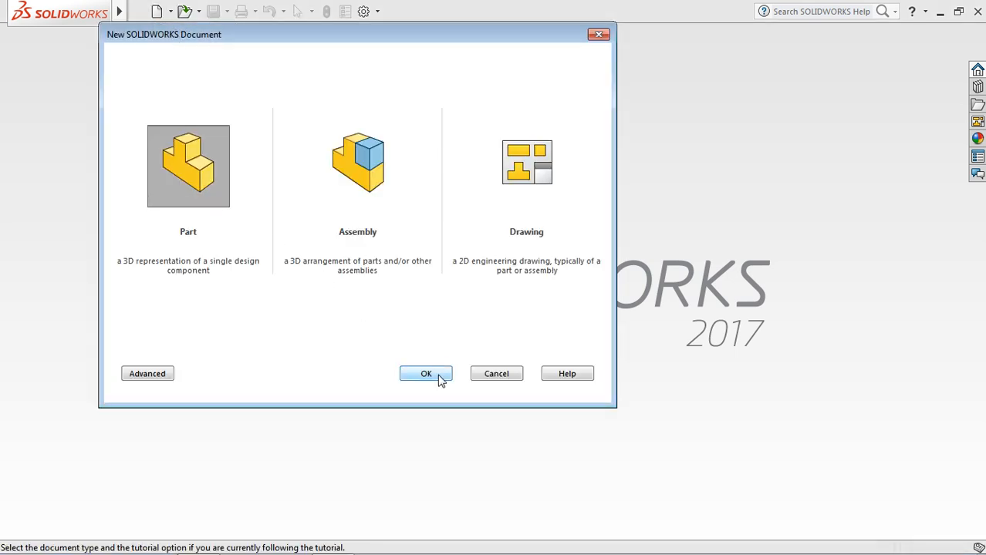
left_click(426, 373)
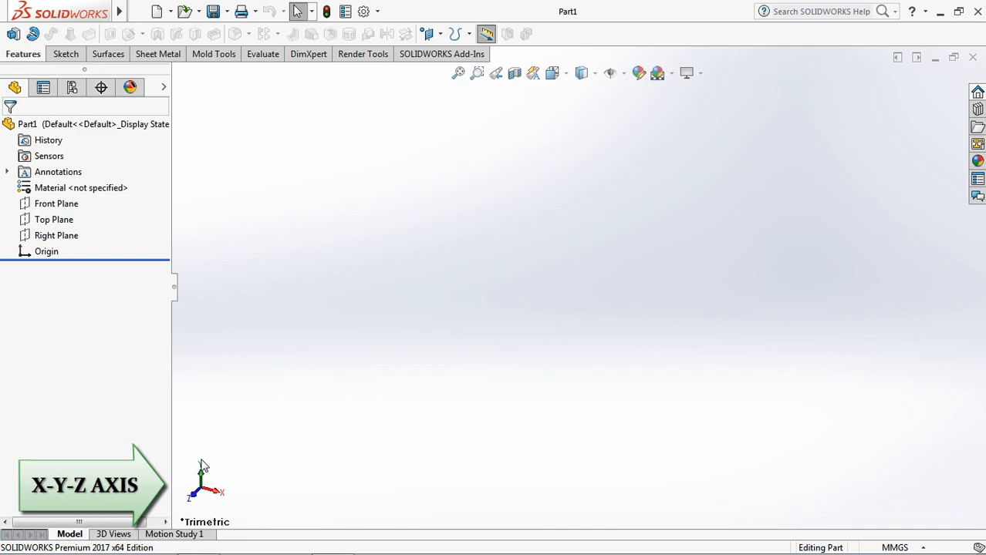
mouse_move(274, 447)
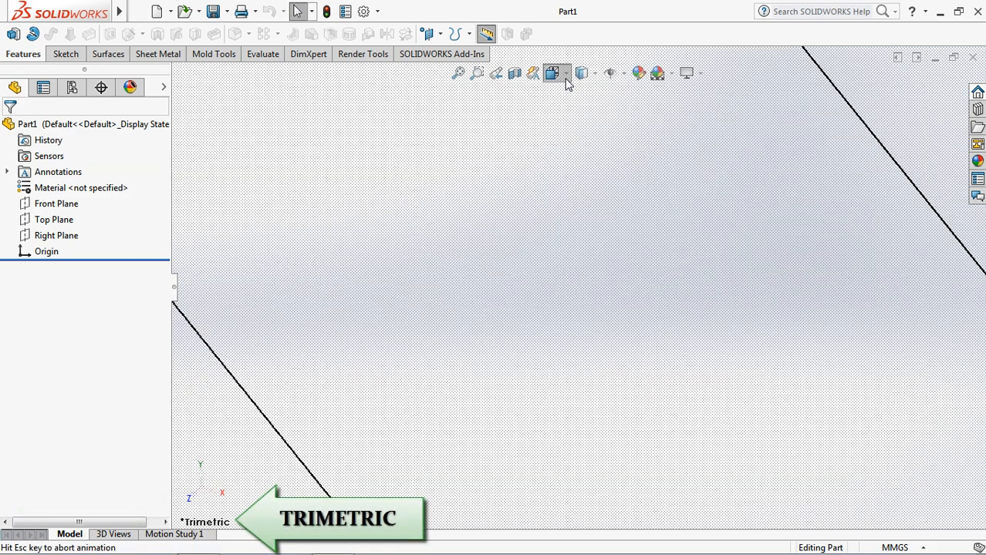
Step: Display the View Orientation flyout listing isometric, dimetric and trimetric views
left_click(550, 73)
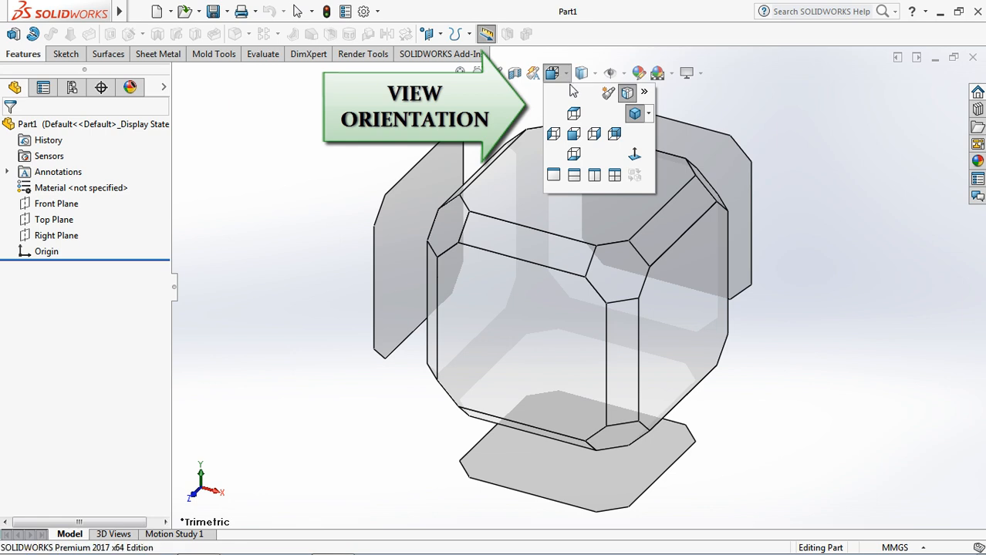
mouse_move(574, 137)
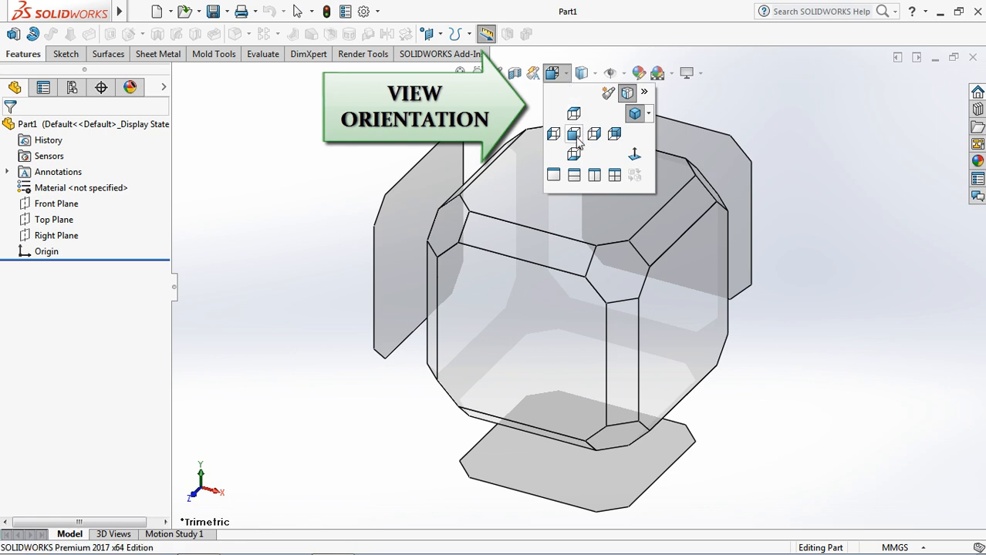
mouse_move(574, 133)
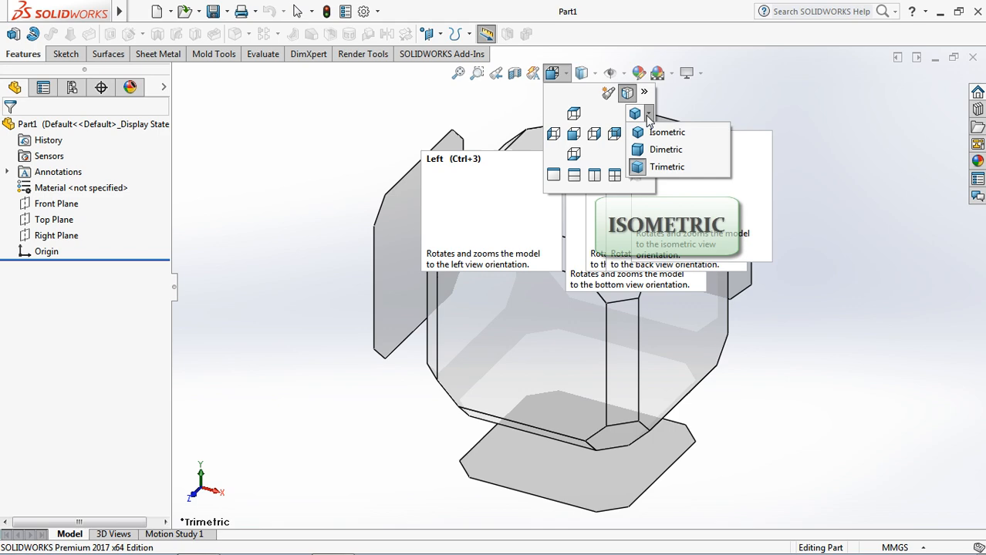
mouse_move(666, 132)
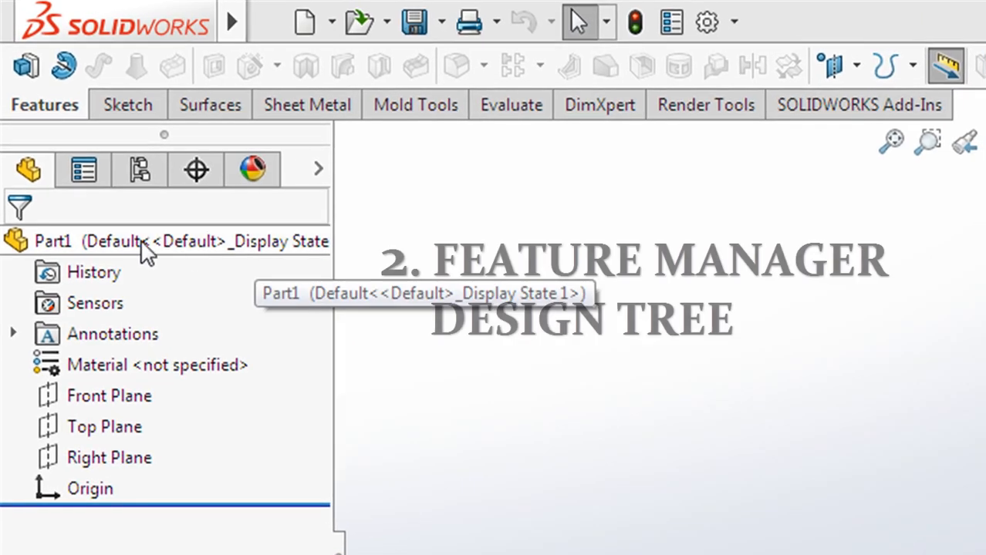
mouse_move(31, 177)
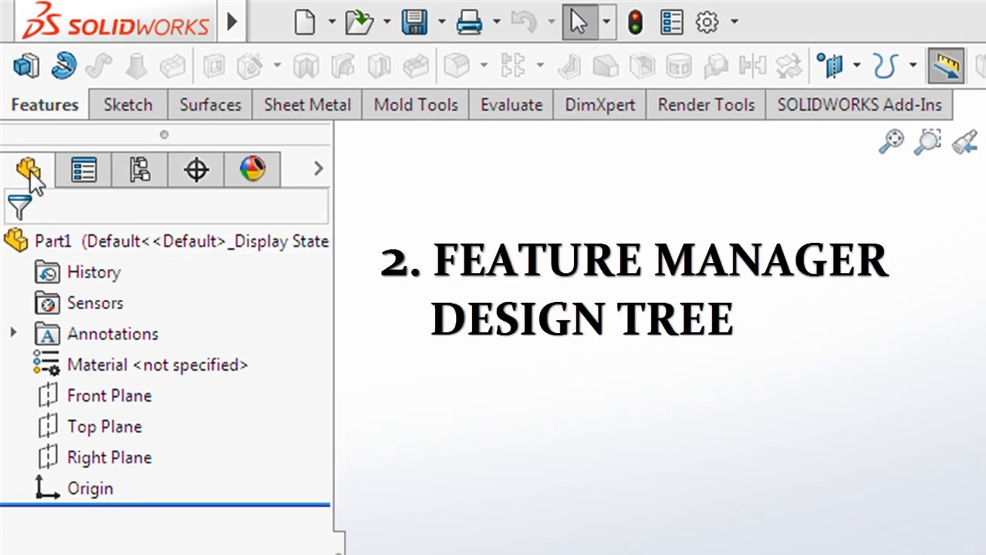
mouse_move(30, 171)
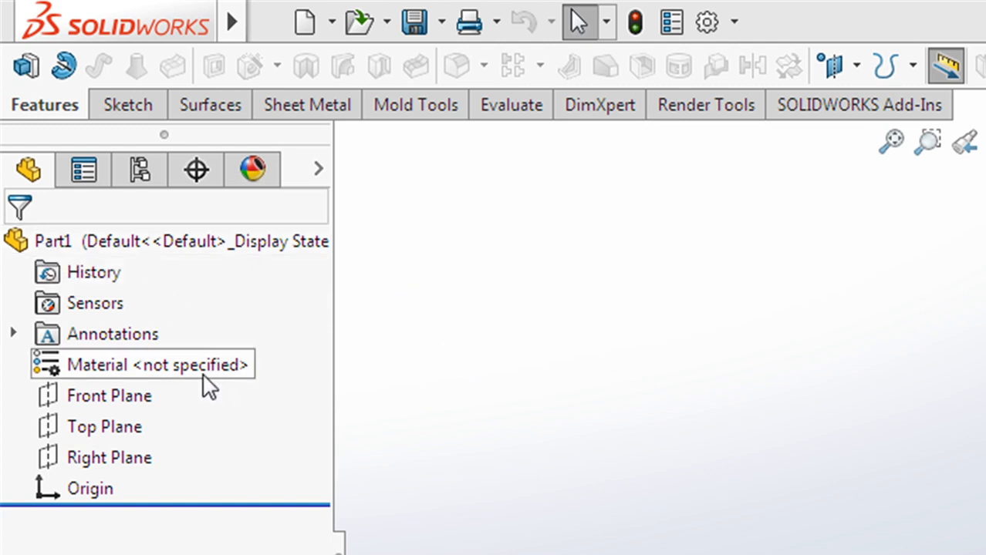
mouse_move(8, 408)
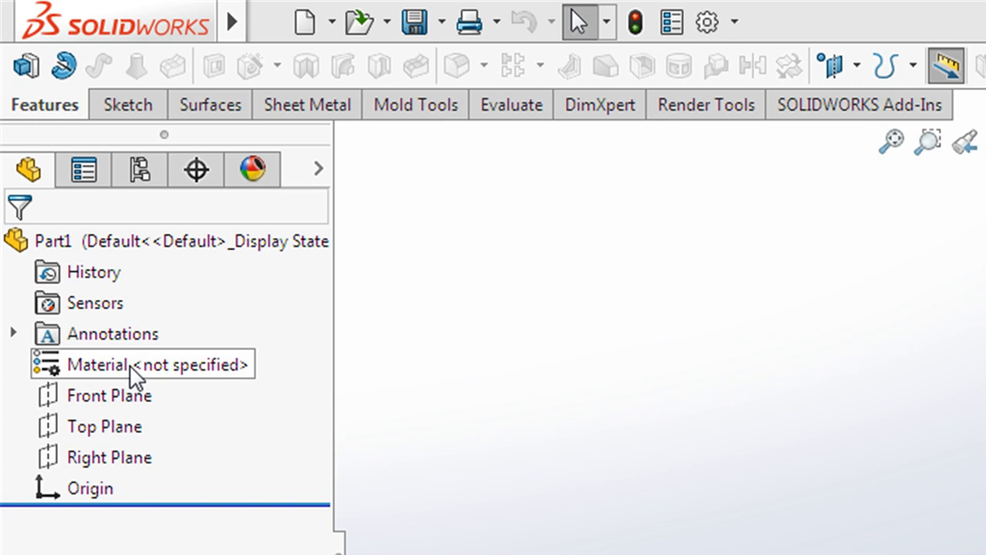
Step: Preview and show the Front, Top and Right Planes, then hide them again
left_click(108, 395)
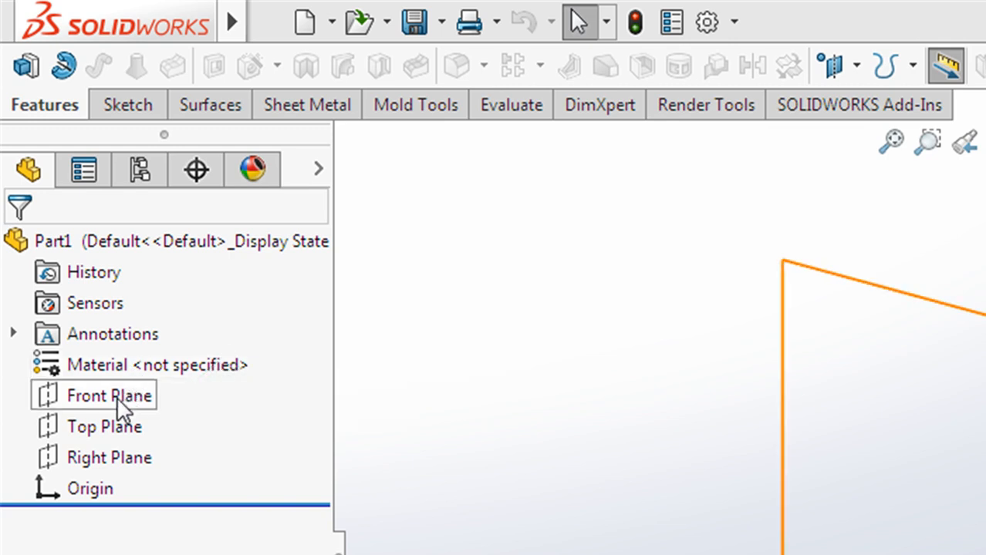
left_click(104, 427)
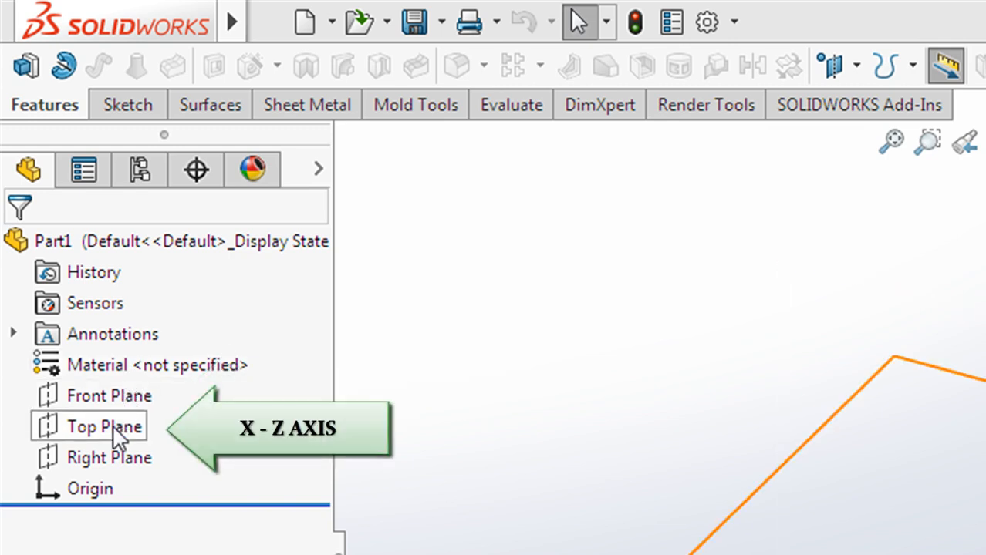
left_click(108, 458)
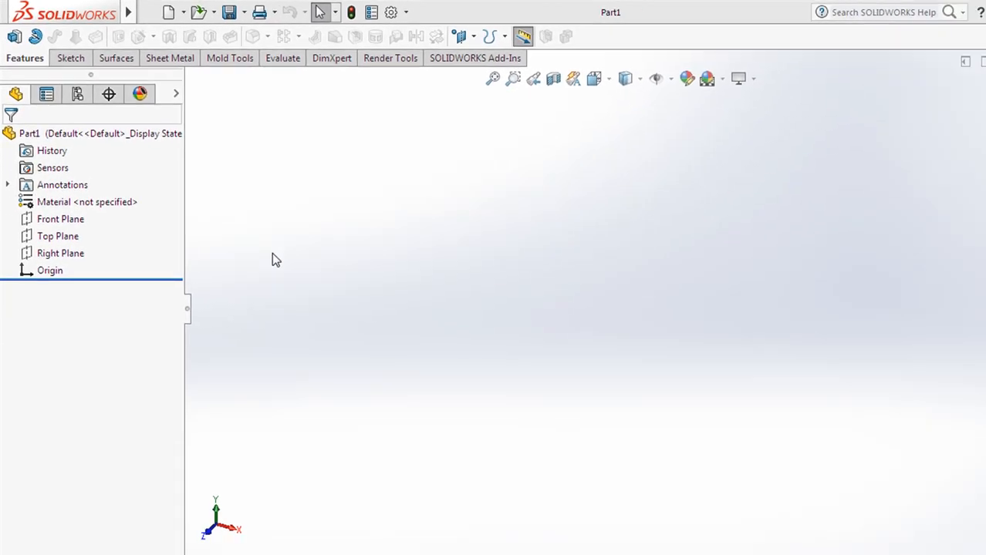
left_click(48, 219)
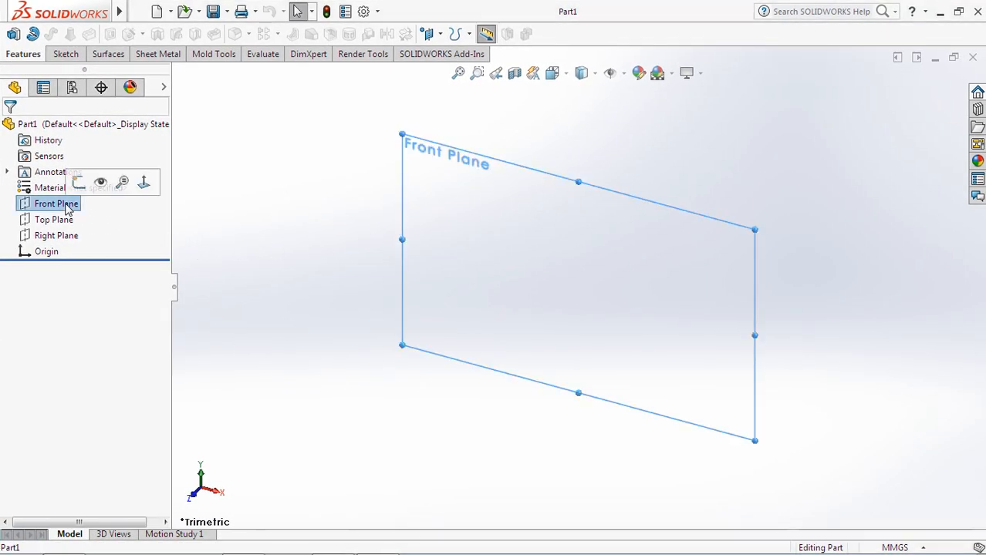
left_click(53, 219)
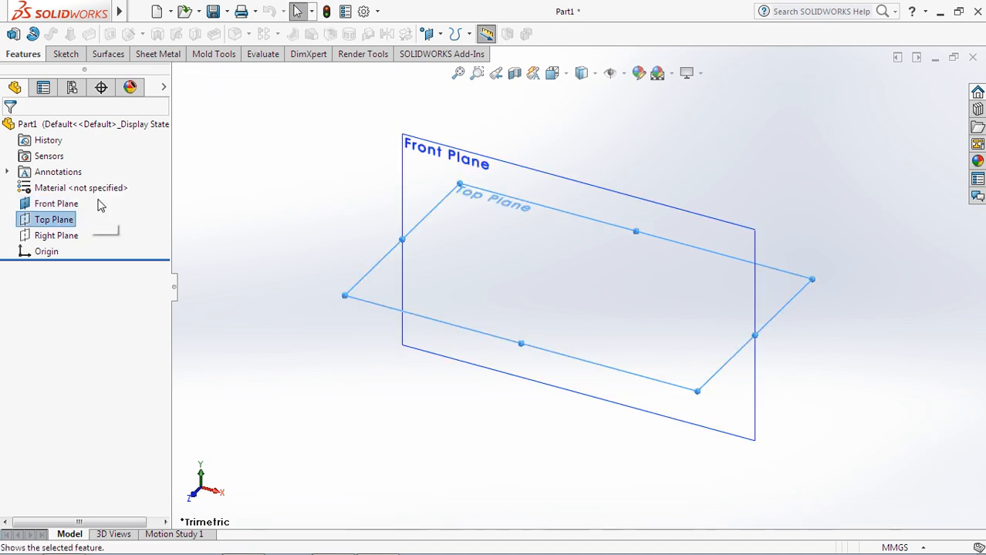
left_click(55, 235)
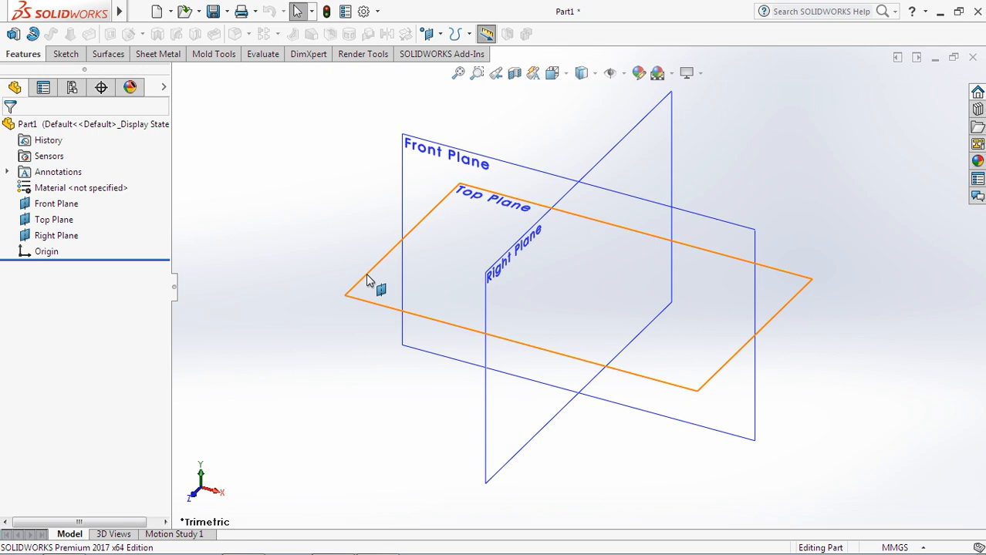
mouse_move(615, 156)
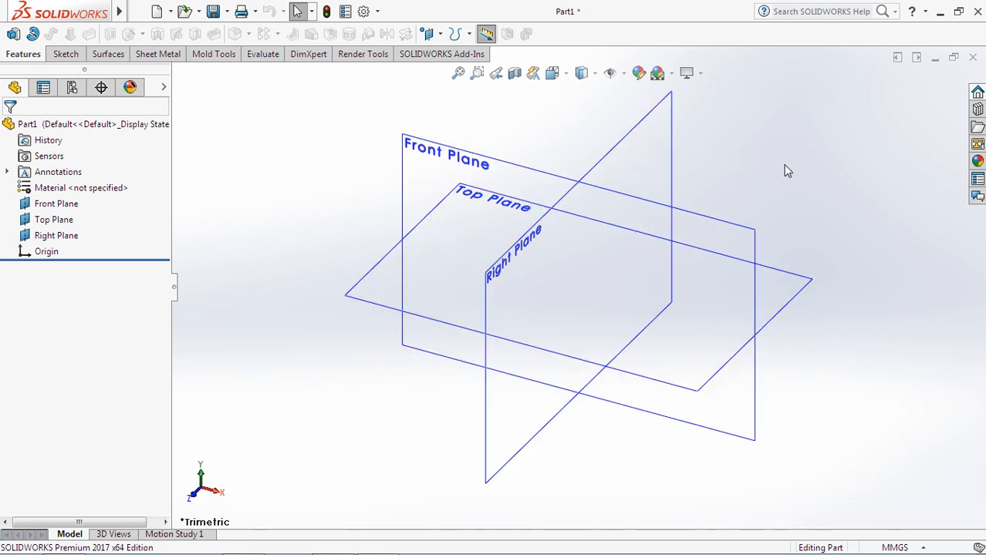
left_click(55, 203)
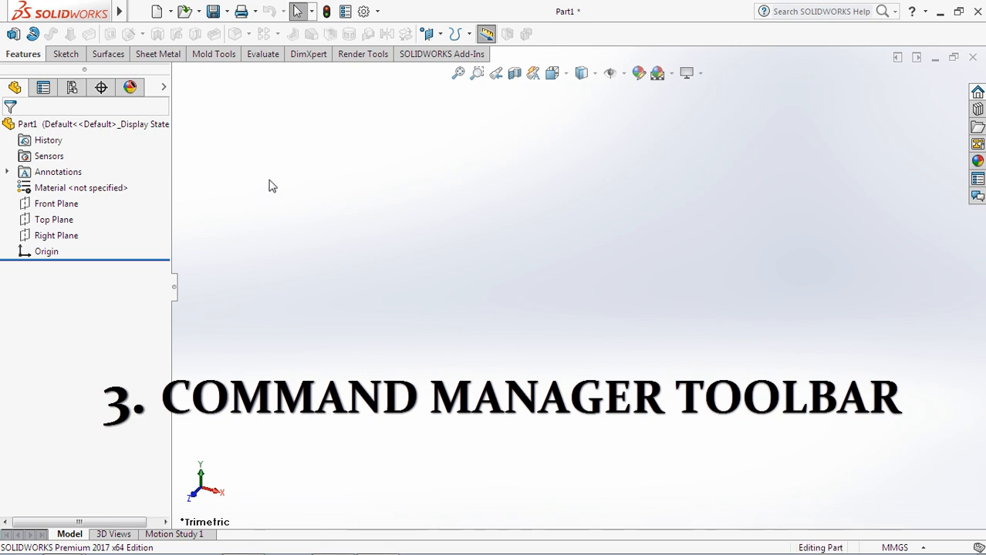
mouse_move(14, 37)
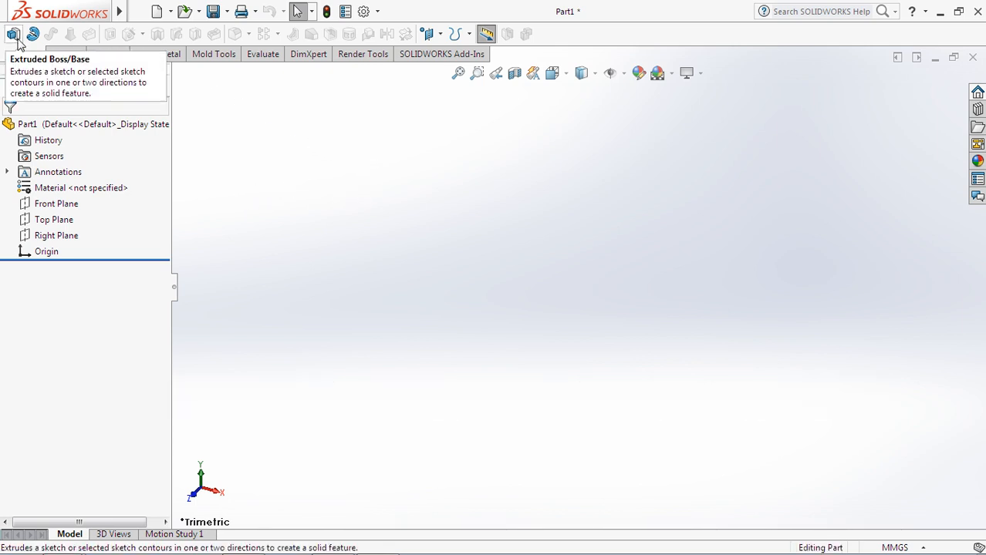
mouse_move(55, 35)
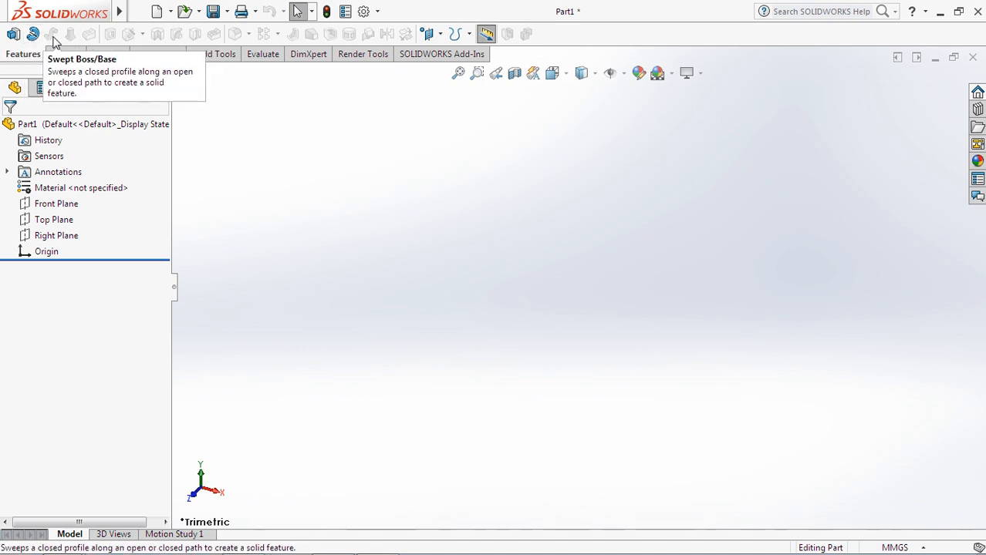
mouse_move(133, 36)
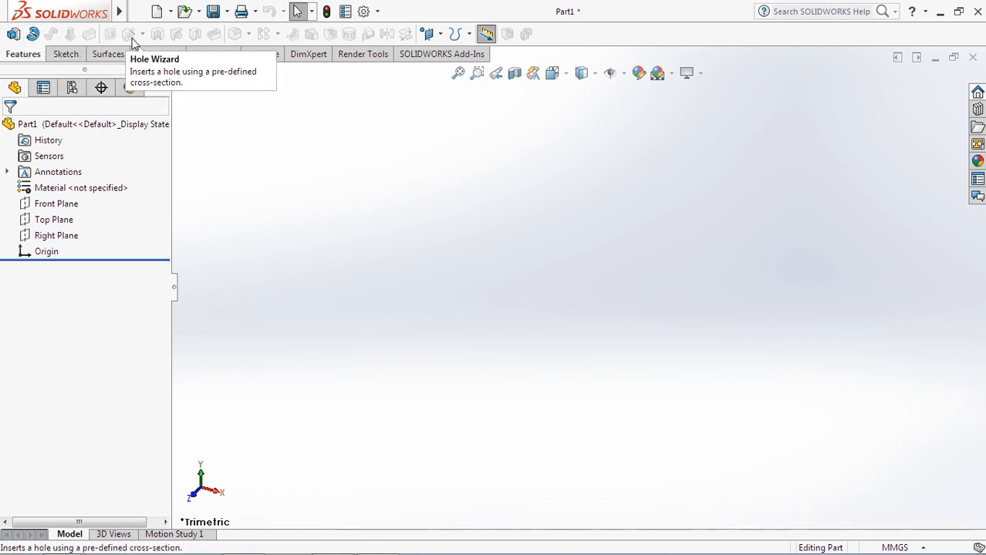
mouse_move(218, 41)
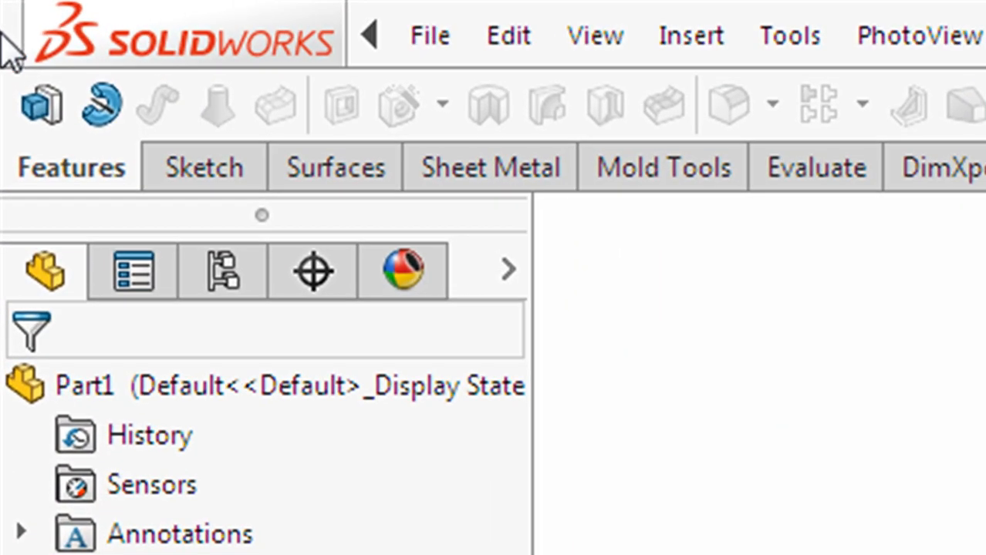
mouse_move(39, 104)
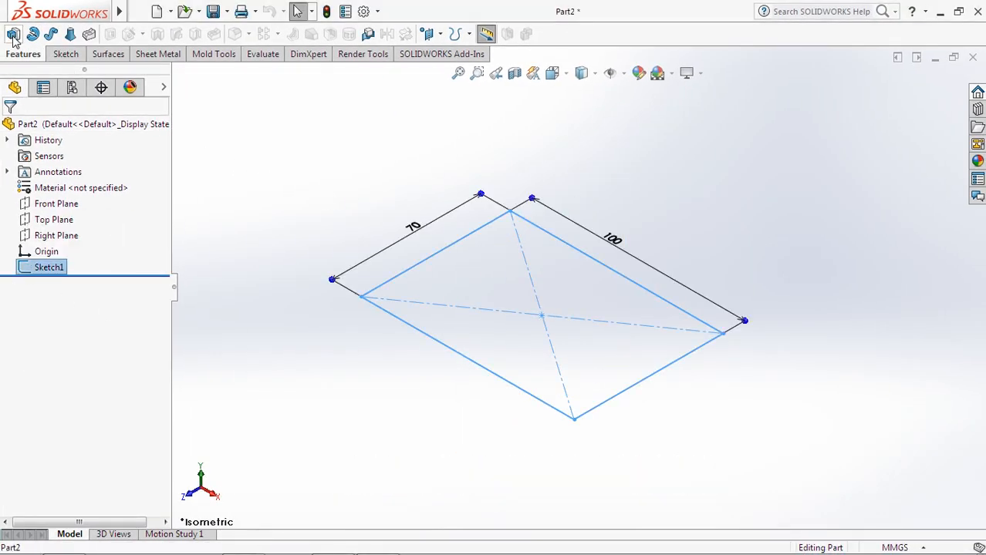
Step: Start Extruded Boss/Base on the 70 by 100 rectangle sketch for a 10 mm block
left_click(14, 35)
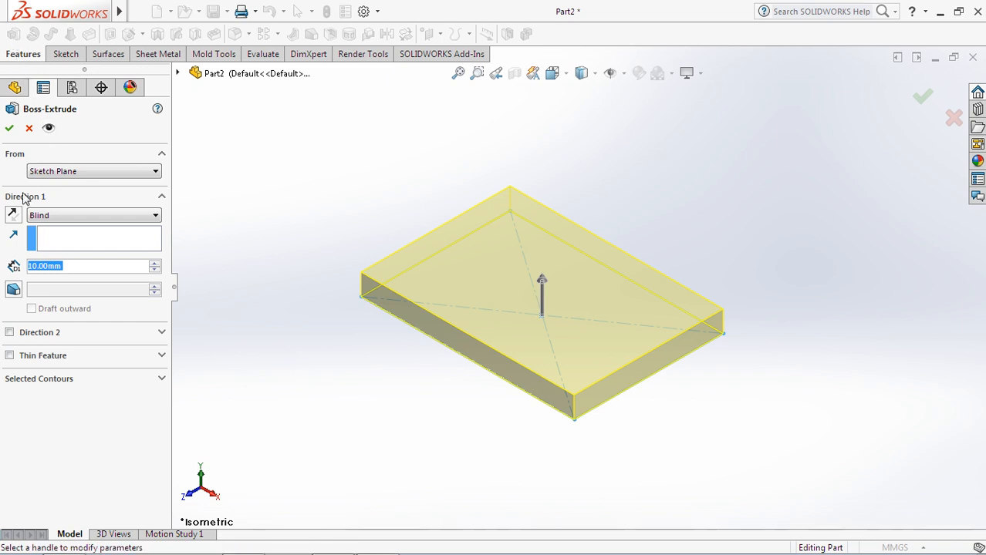
mouse_move(7, 338)
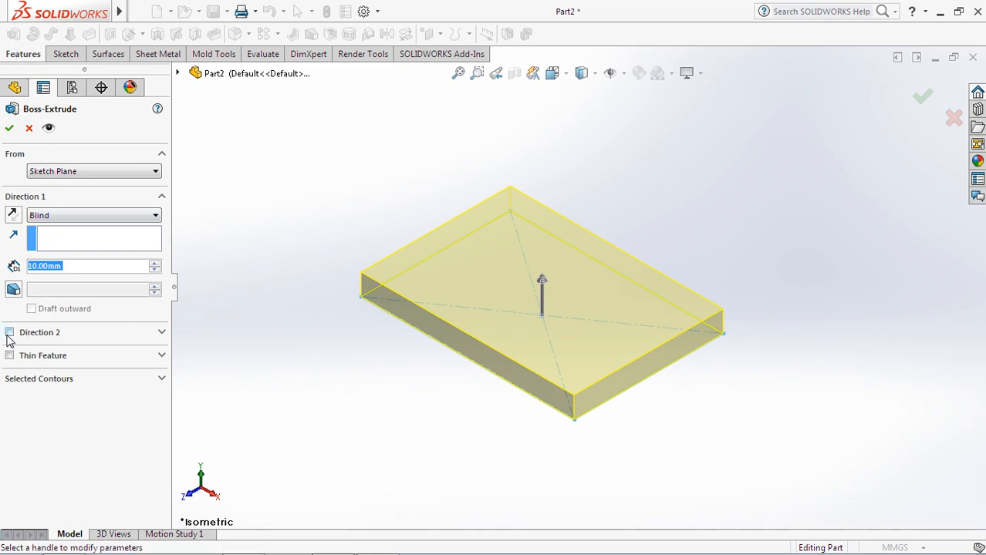
left_click(9, 332)
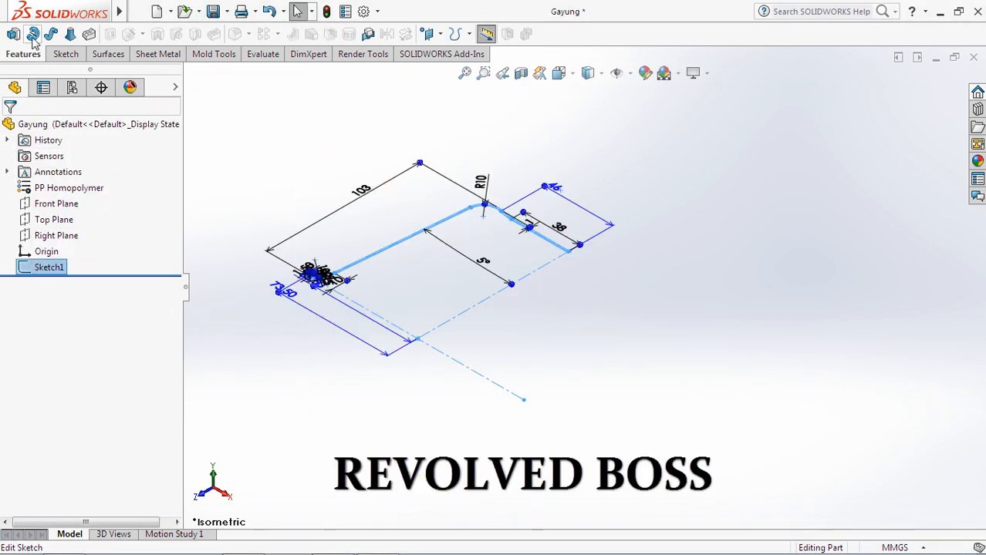
Step: Revolve the profile 360° about Line1@Sketch1 and confirm to create Revolve1
left_click(32, 34)
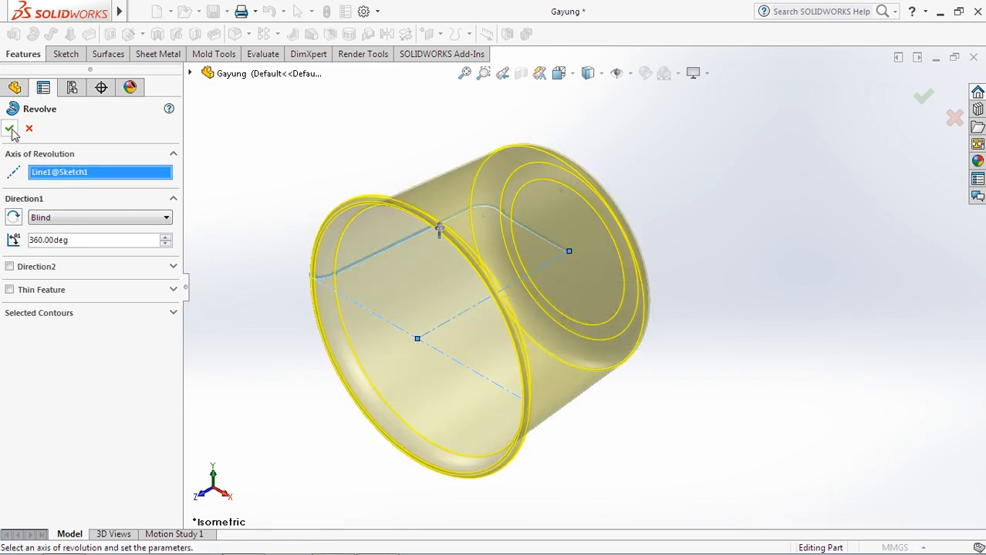
left_click(11, 129)
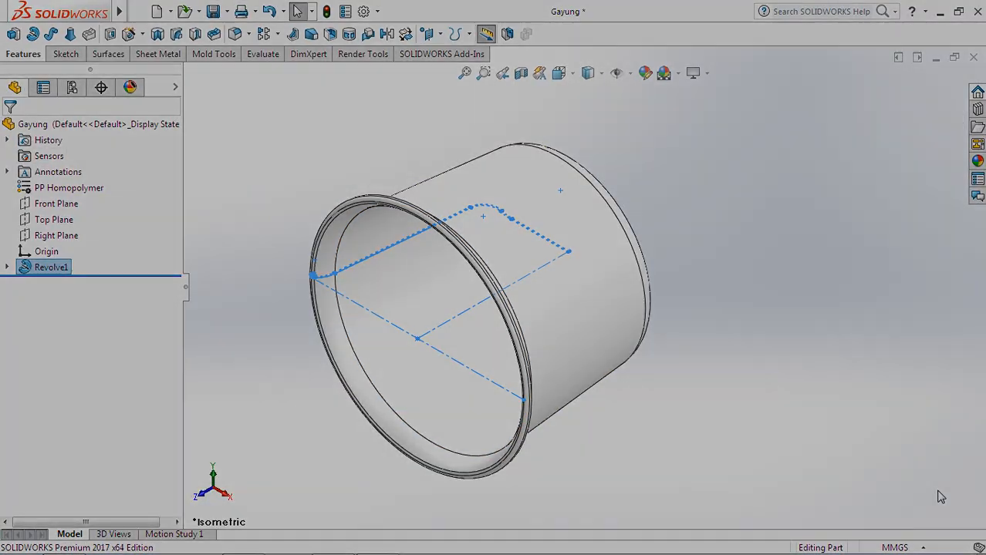